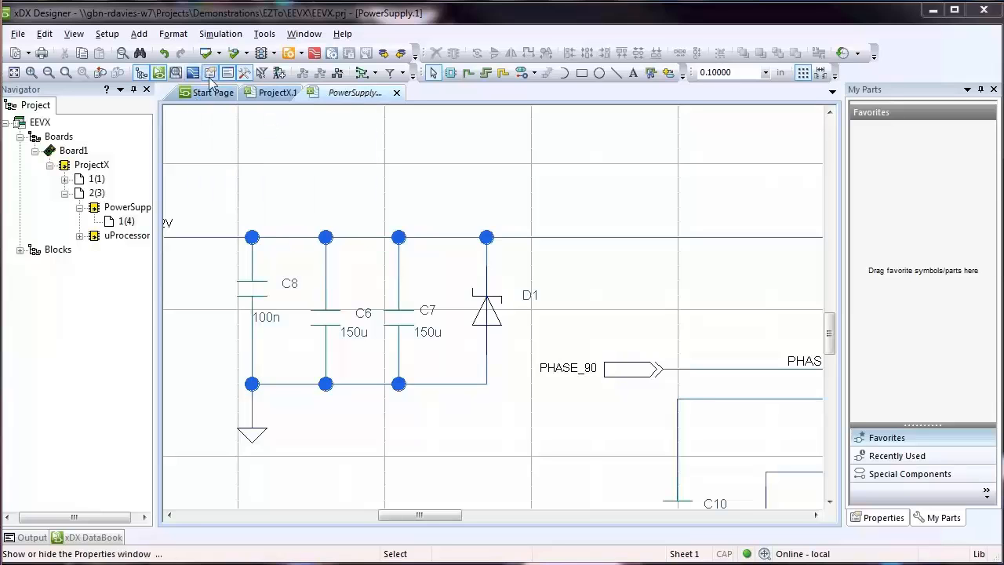
{"action": "mouse_move", "coordinate": [520, 72]}
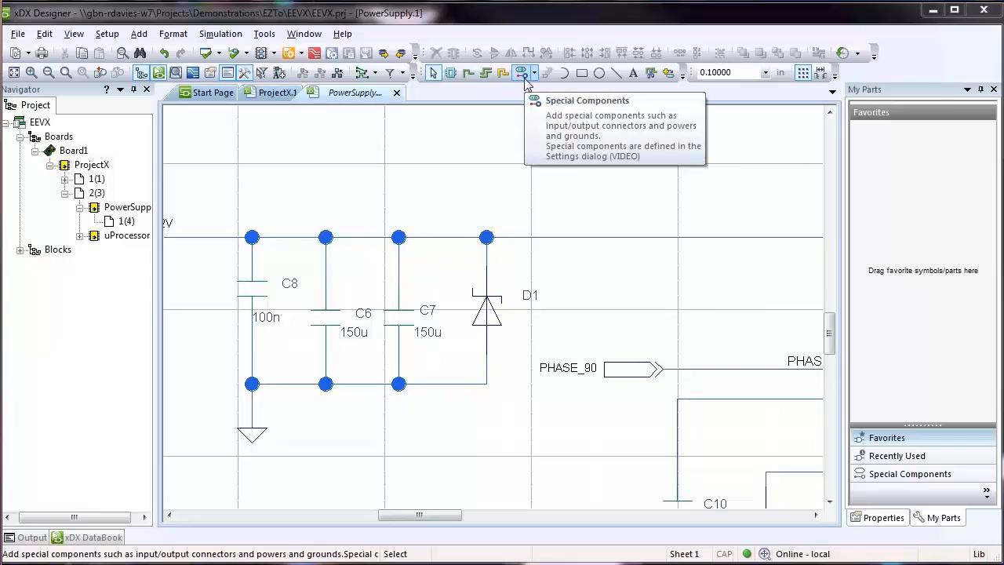
- Browse My Parts' Recently Used symbols and Special Components, adjusting Special Components display options
{"action": "left_click", "coordinate": [519, 72]}
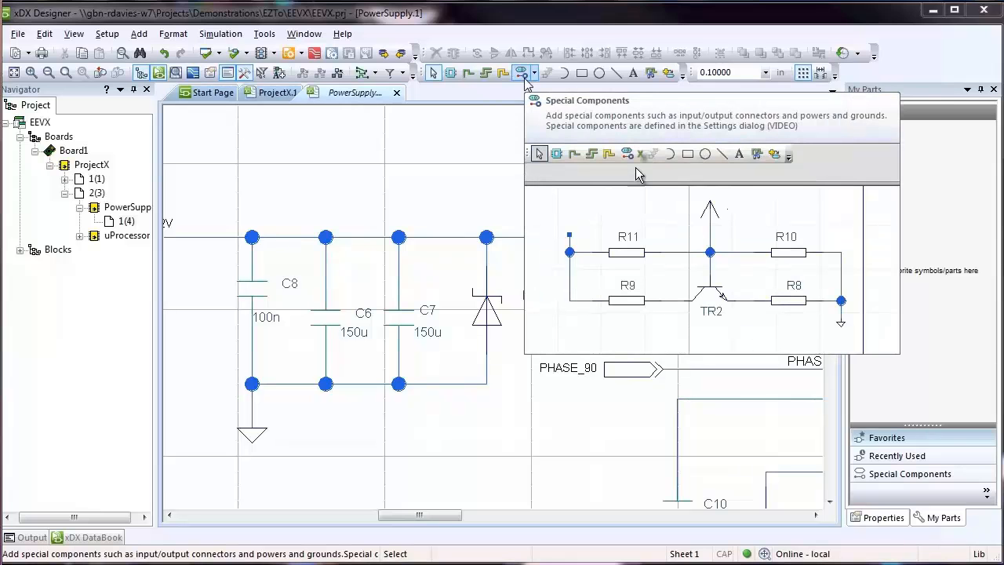
{"action": "left_click", "coordinate": [641, 154]}
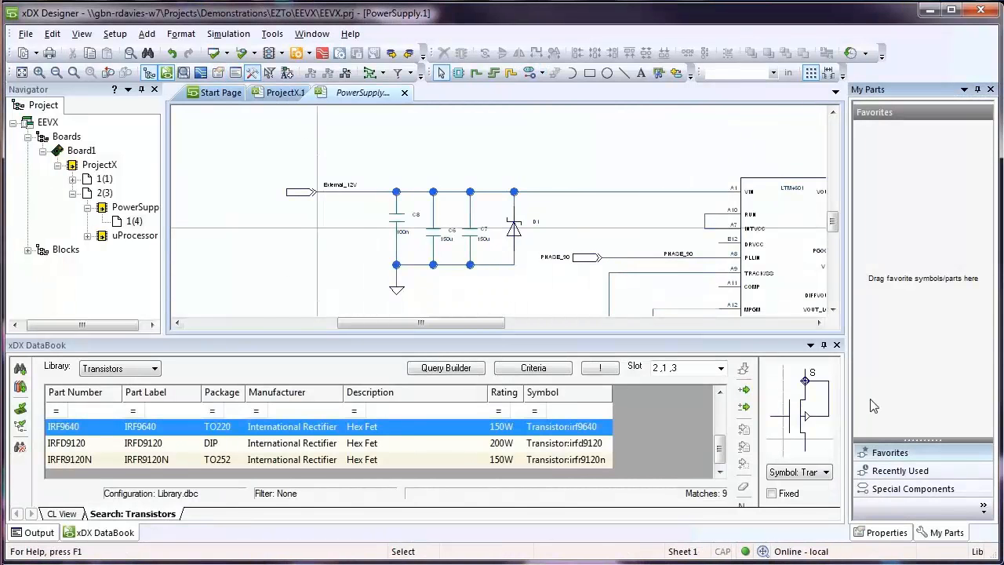
{"action": "left_click", "coordinate": [899, 470]}
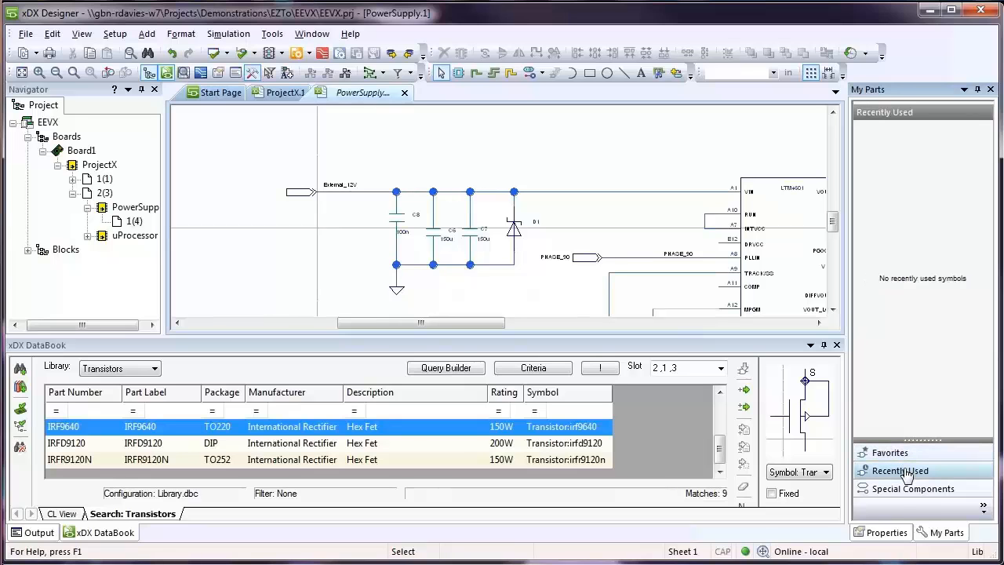
{"action": "mouse_move", "coordinate": [912, 488]}
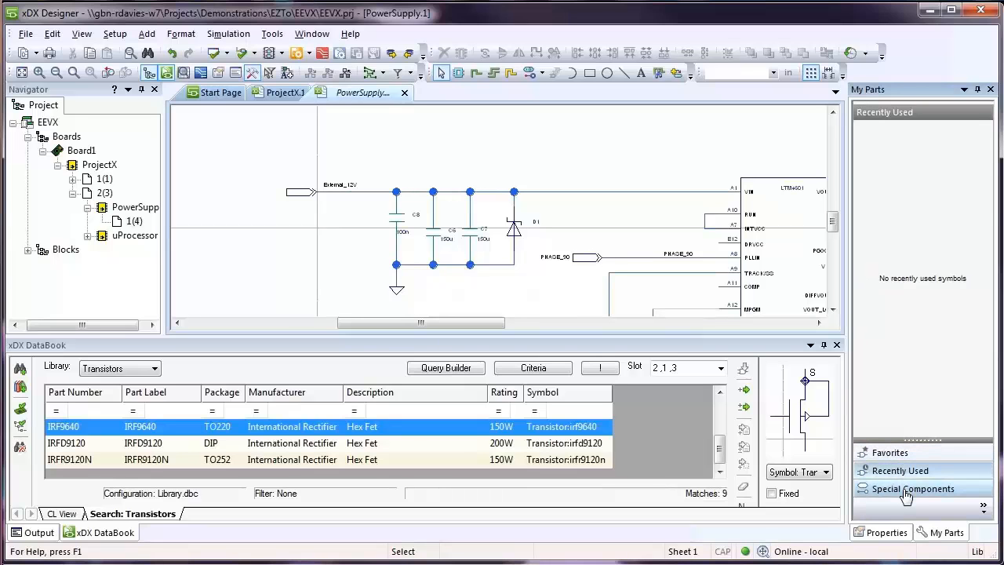
{"action": "left_click", "coordinate": [912, 487]}
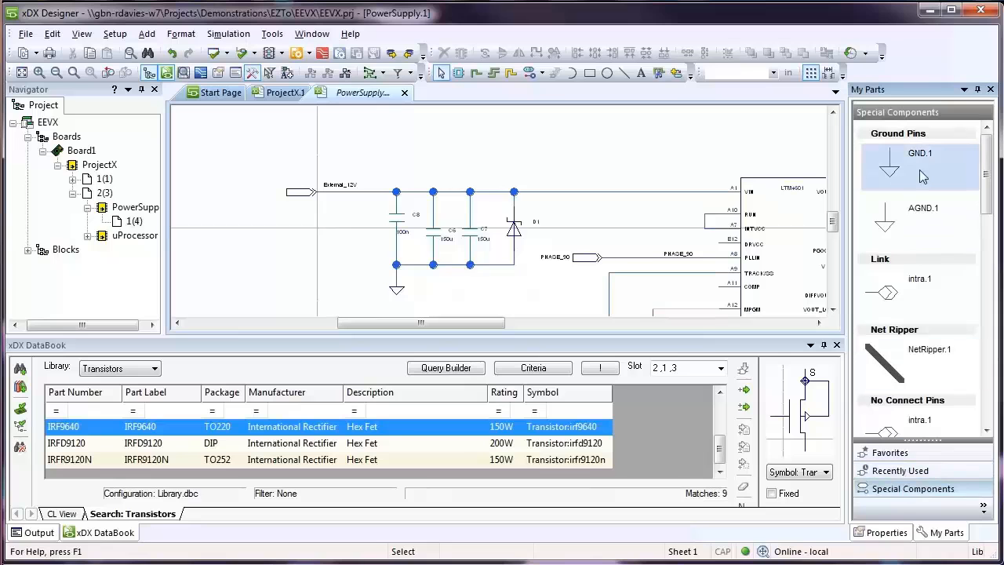
{"action": "right_click", "coordinate": [921, 172]}
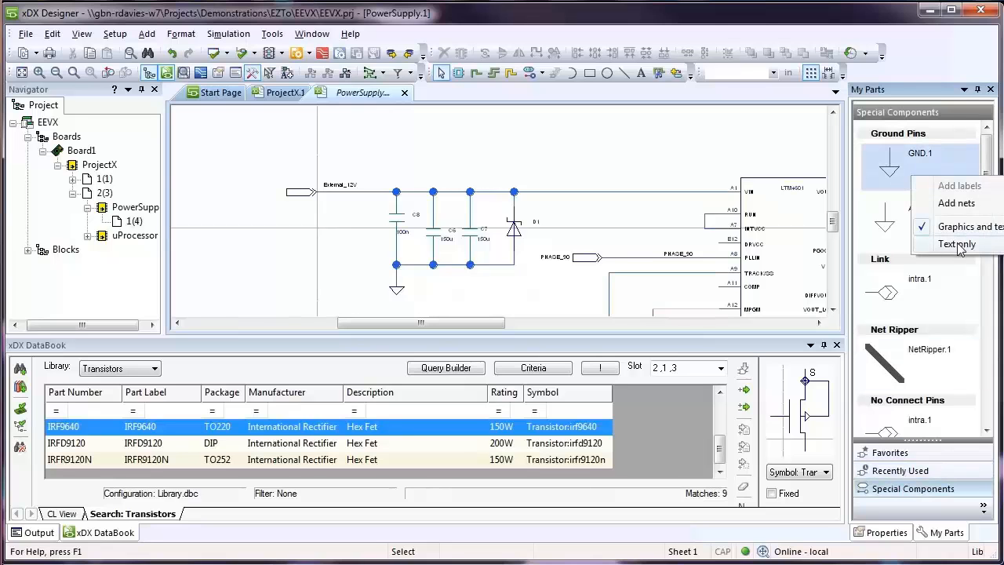
{"action": "left_click", "coordinate": [958, 244]}
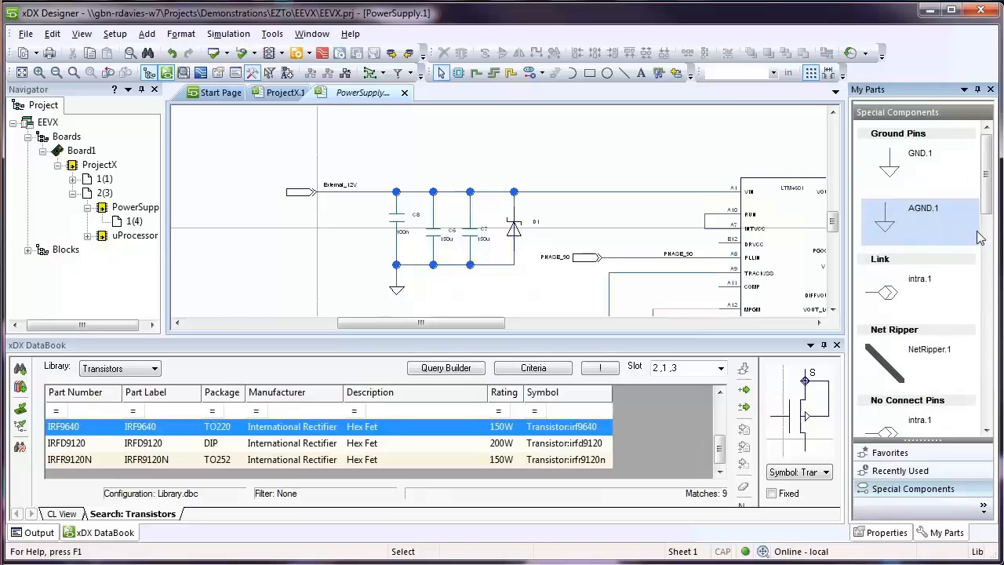
{"action": "left_click", "coordinate": [899, 469]}
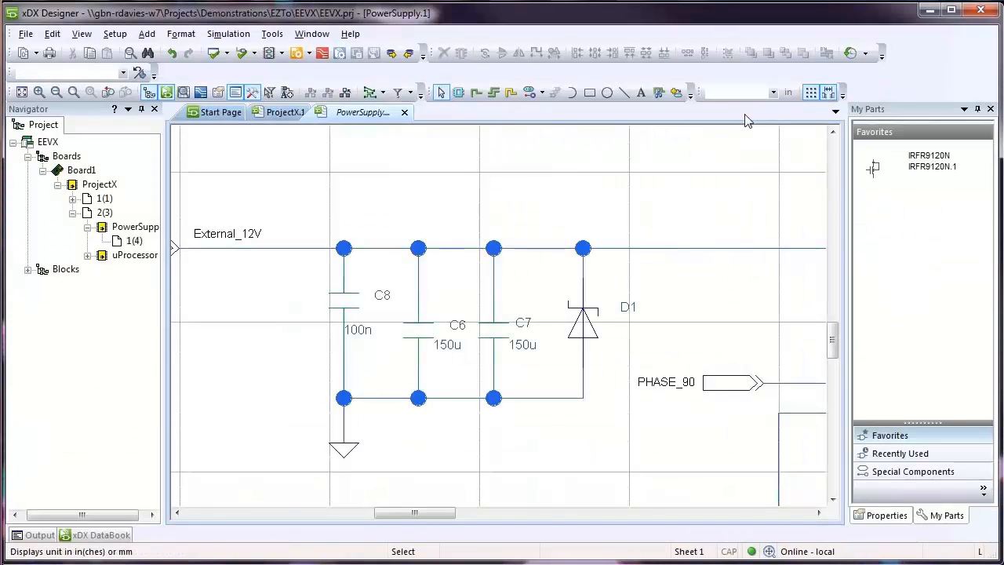
- Switch the right-hand panel to the Properties tab for the power supply sheet
{"action": "left_click", "coordinate": [343, 306]}
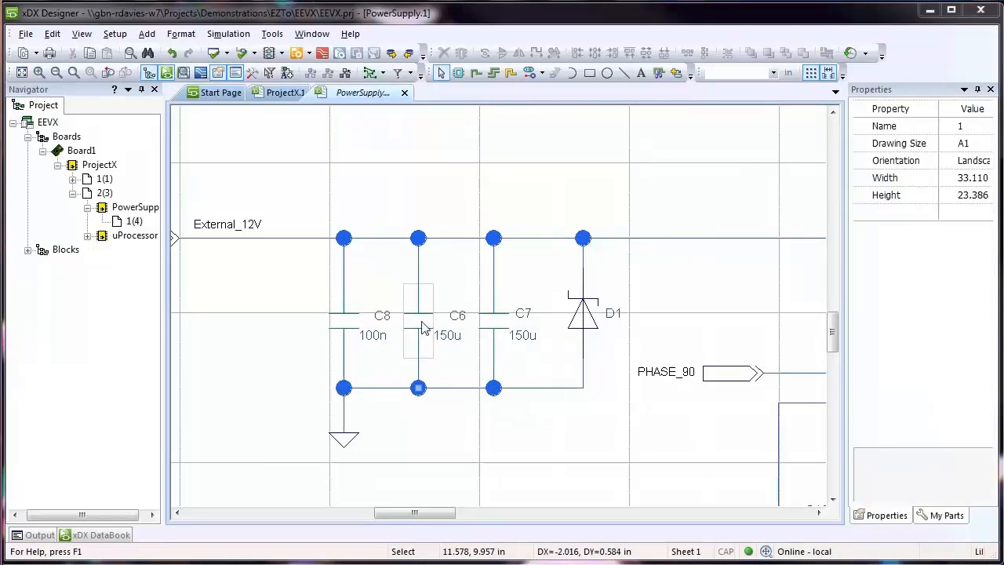
- Select diode D1 and the PHASE_90 connector, then open the ProjectX.2 sheet
{"action": "left_click", "coordinate": [734, 372]}
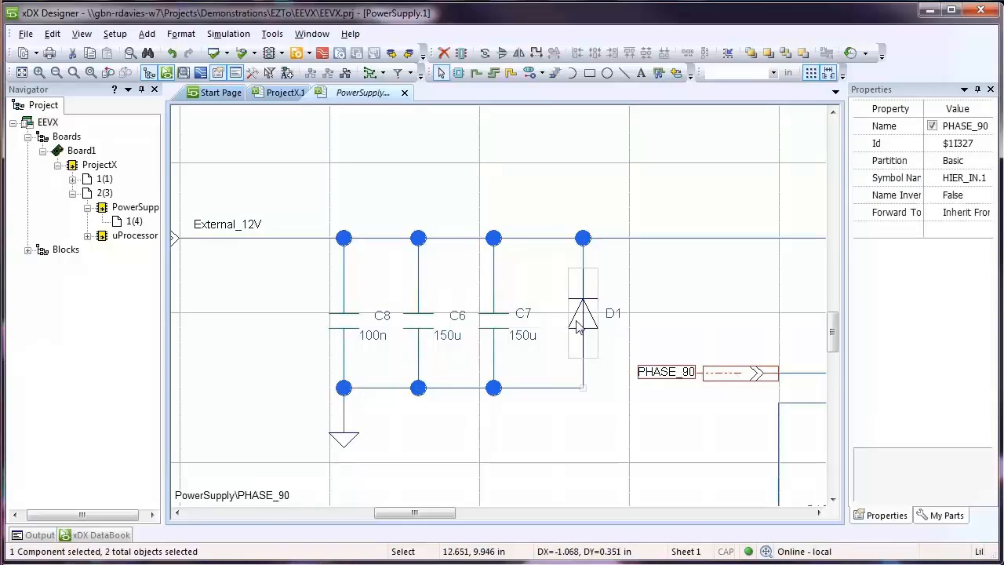
{"action": "left_click", "coordinate": [52, 32]}
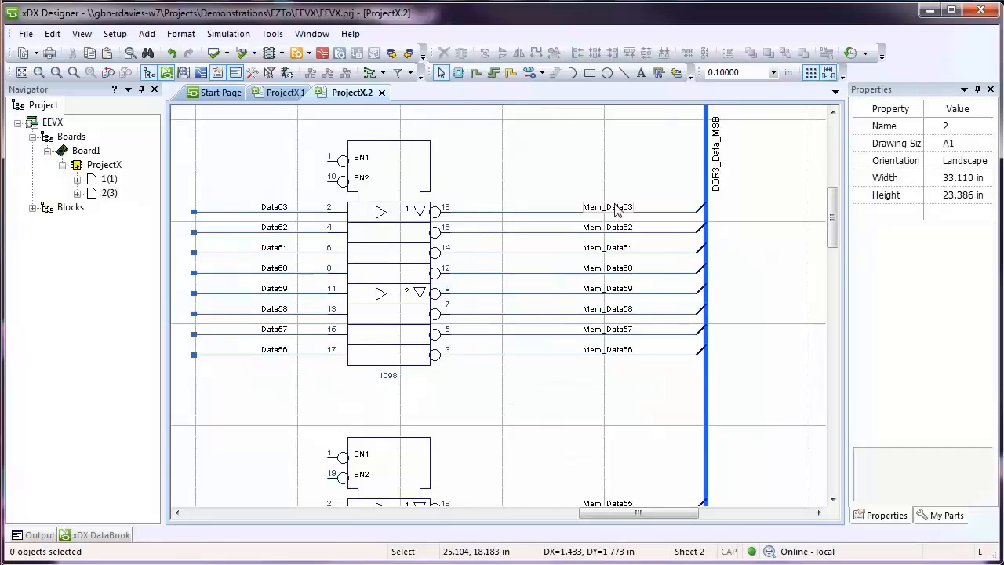
- Drag the Mem_Data48 net label below IC99 and along its rerouted net
{"action": "left_click", "coordinate": [608, 206]}
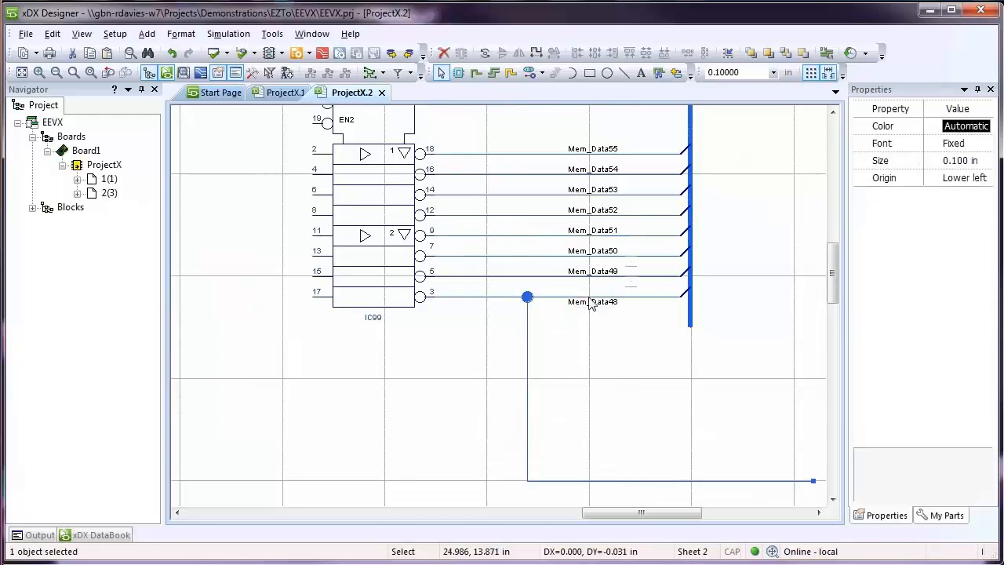
{"action": "left_click_drag", "start_coordinate": [592, 302], "coordinate": [604, 331]}
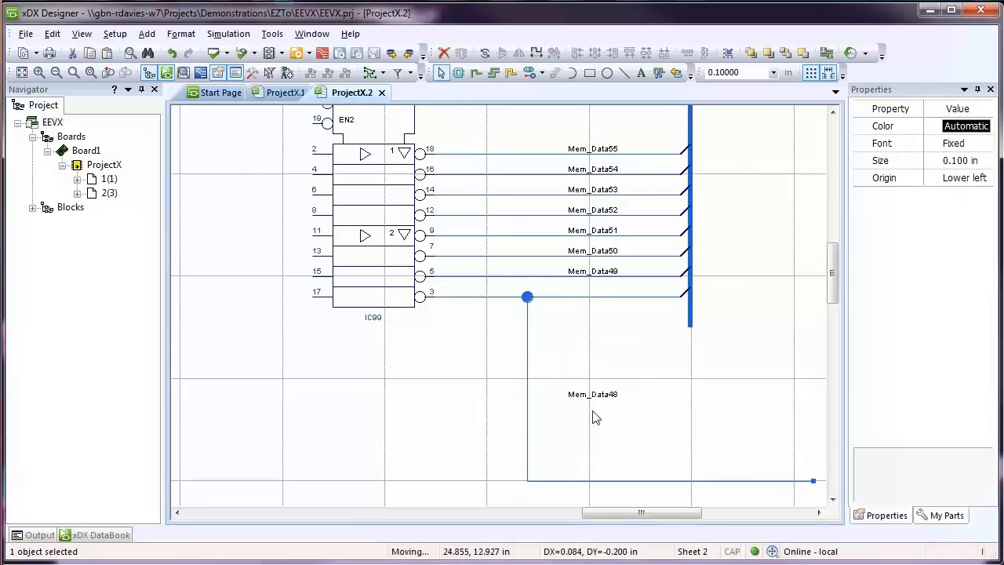
{"action": "left_click_drag", "start_coordinate": [594, 394], "coordinate": [643, 465]}
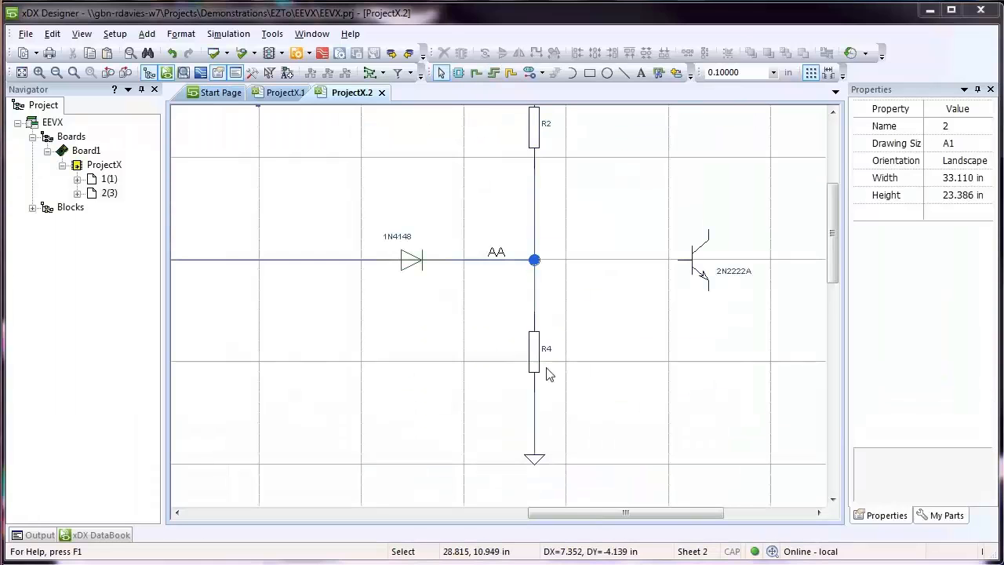
- Drop the 2N2222A into the AA junction between R2 and R4, labelling the R2 wire AA
{"action": "left_click", "coordinate": [694, 259]}
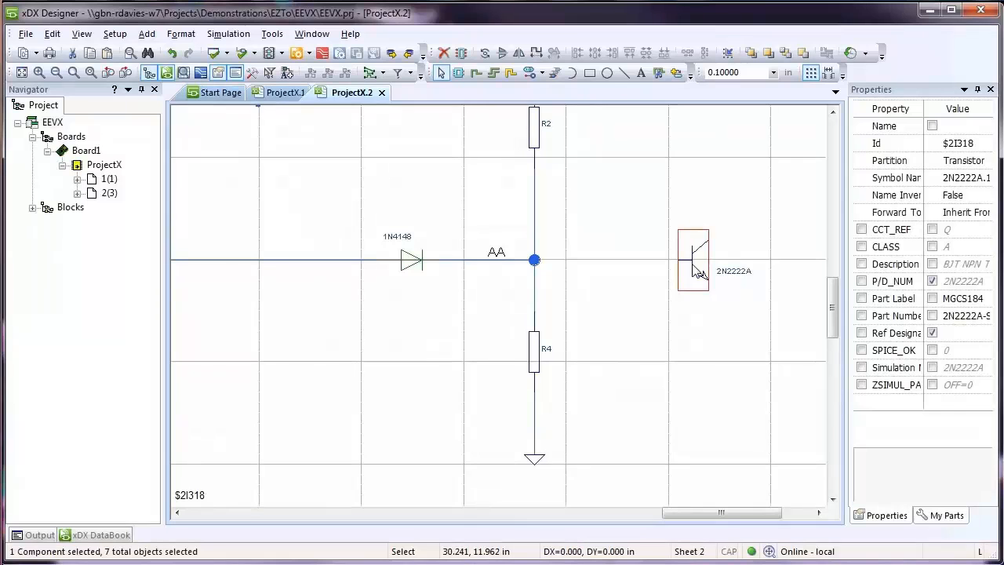
{"action": "left_click_drag", "start_coordinate": [692, 259], "coordinate": [588, 258]}
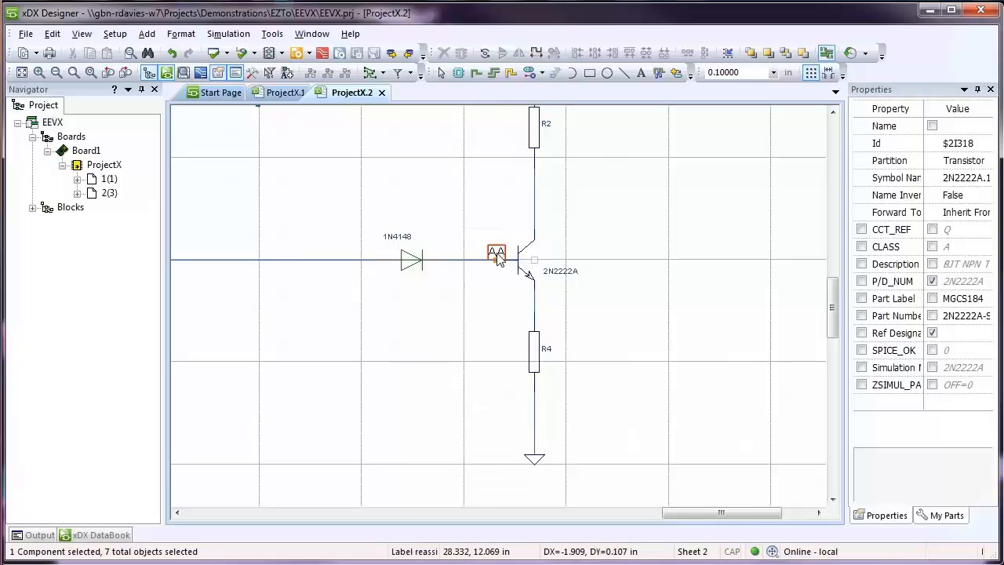
{"action": "left_click_drag", "start_coordinate": [496, 251], "coordinate": [563, 200]}
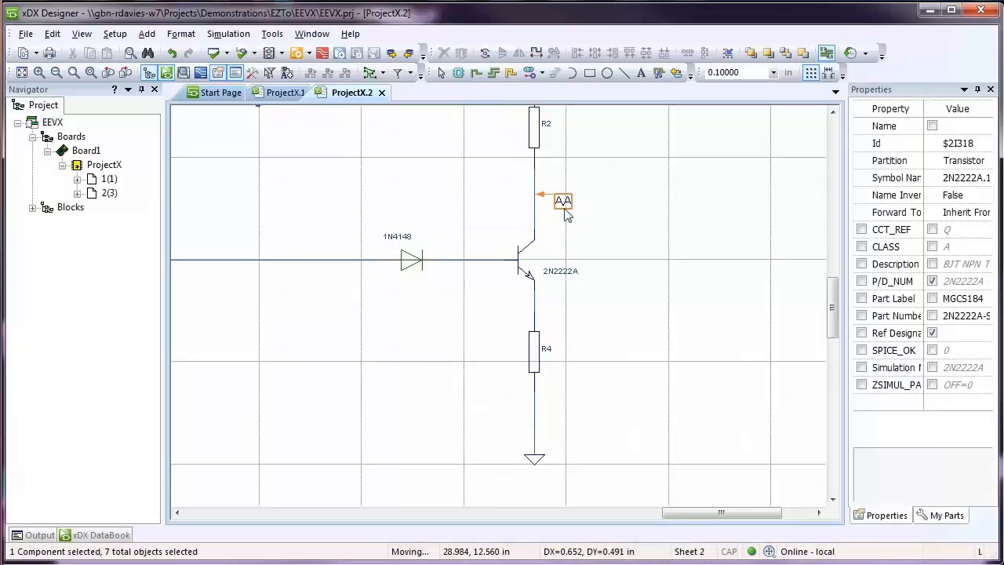
{"action": "left_click_drag", "start_coordinate": [562, 201], "coordinate": [492, 280]}
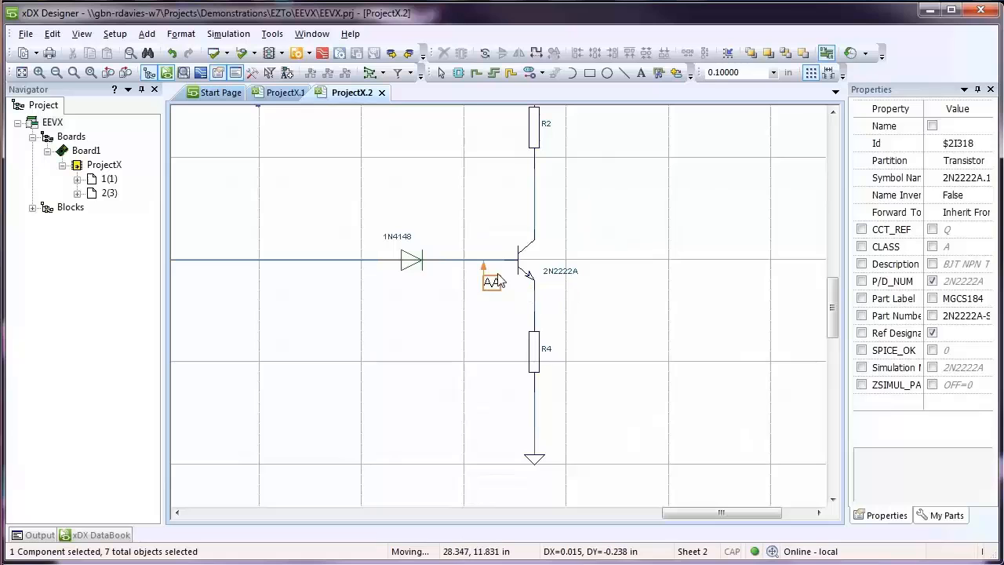
{"action": "left_click_drag", "start_coordinate": [490, 281], "coordinate": [553, 203]}
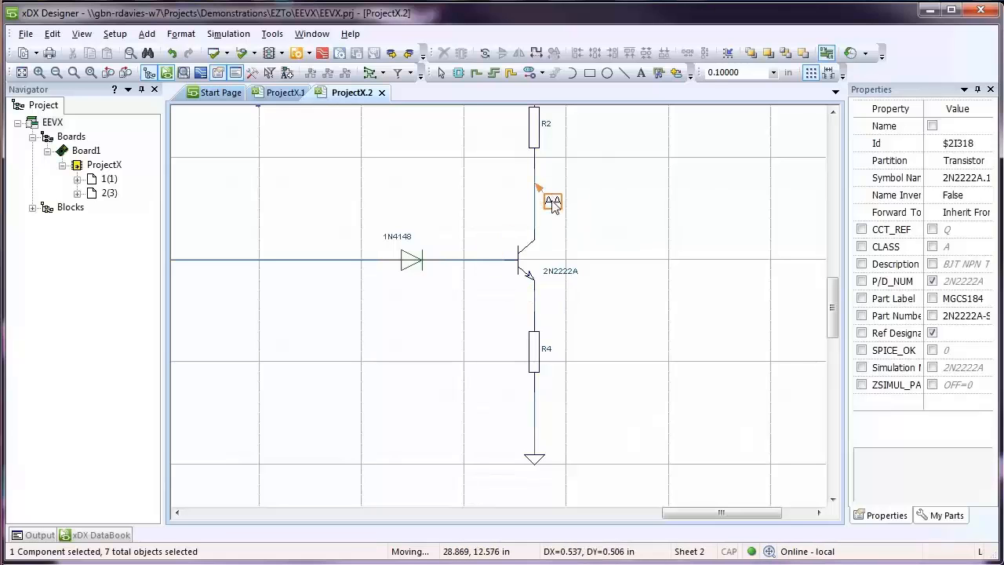